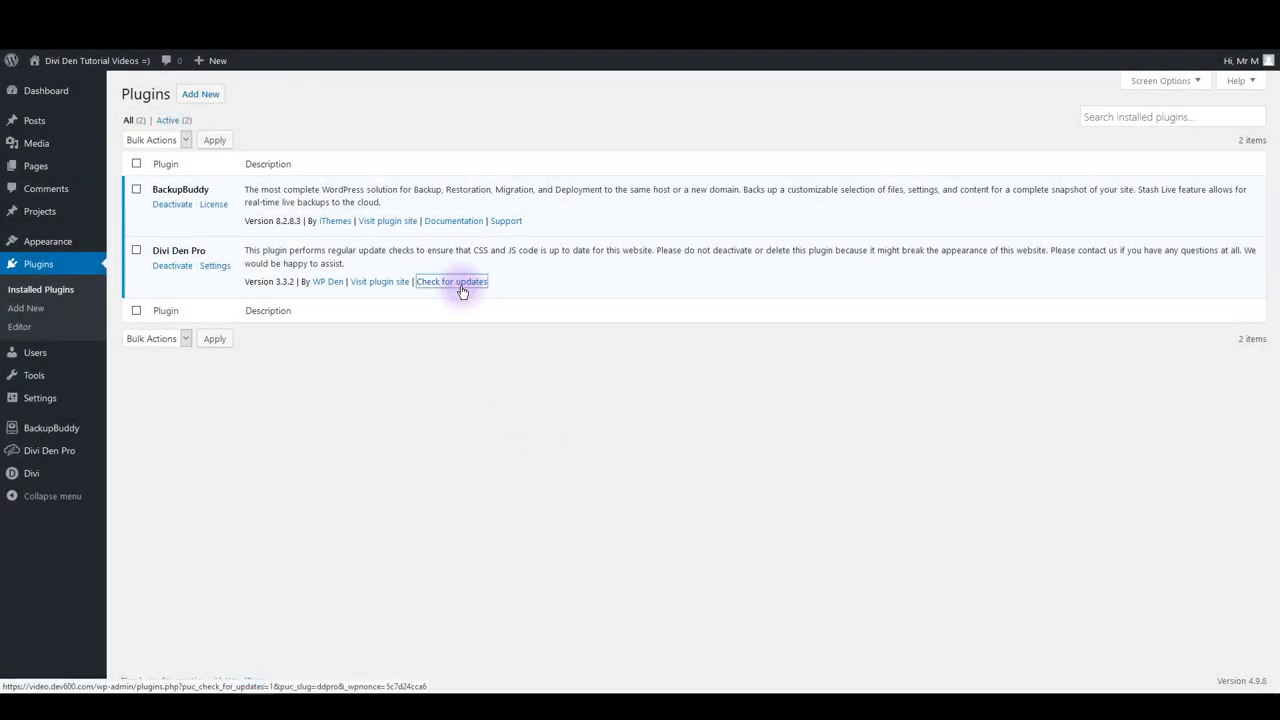
Run the Divi Den Pro update check and confirm the plugin is up to date.
{"action": "left_click", "coordinate": [452, 280]}
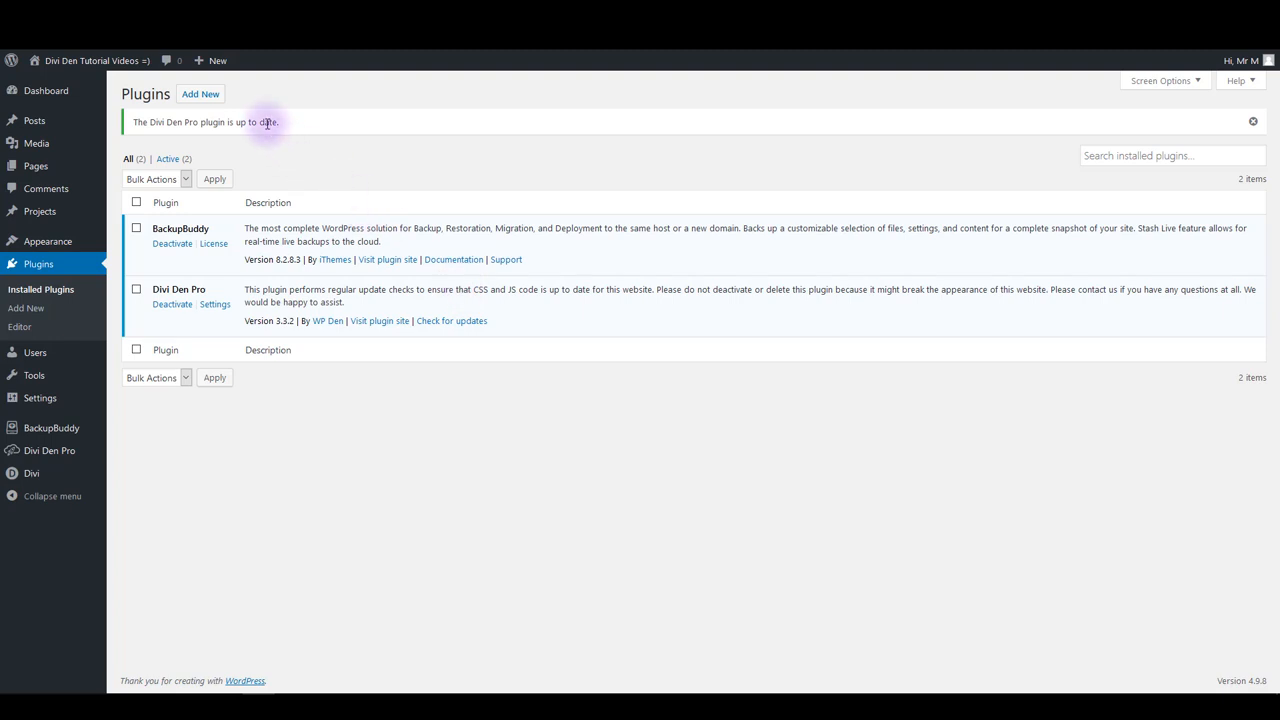
{"action": "mouse_move", "coordinate": [296, 128]}
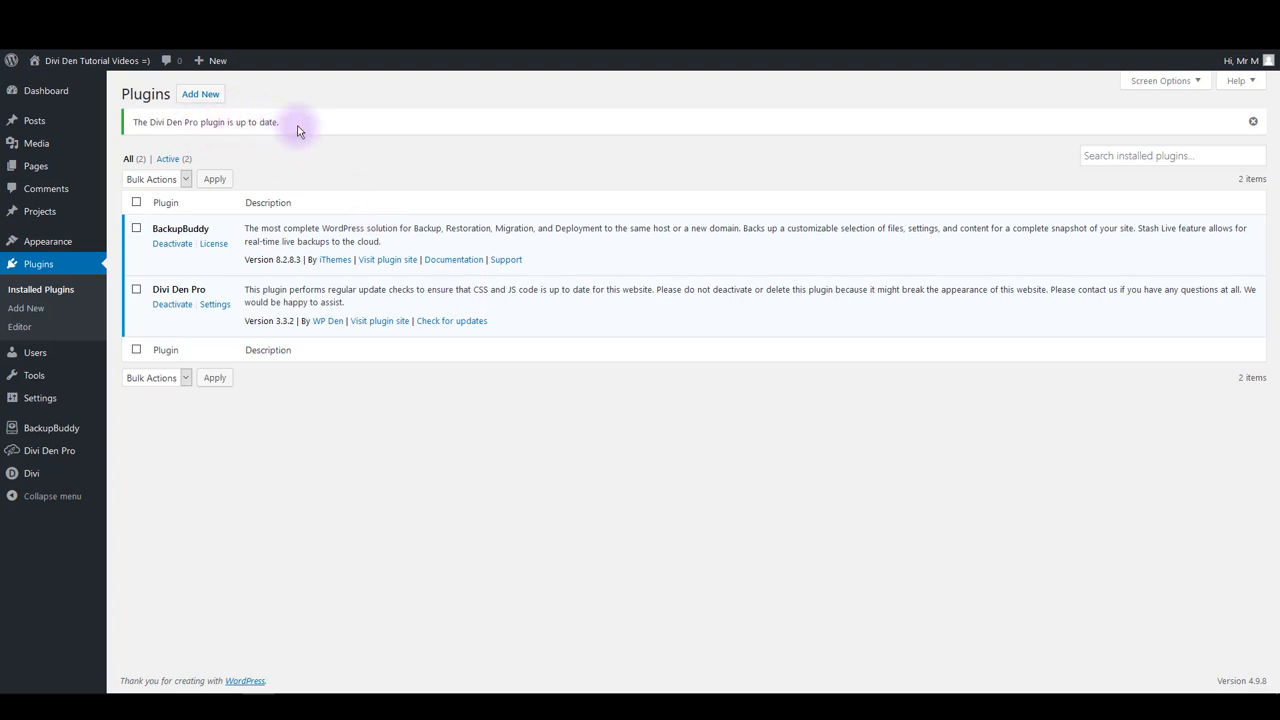
{"action": "mouse_move", "coordinate": [218, 292]}
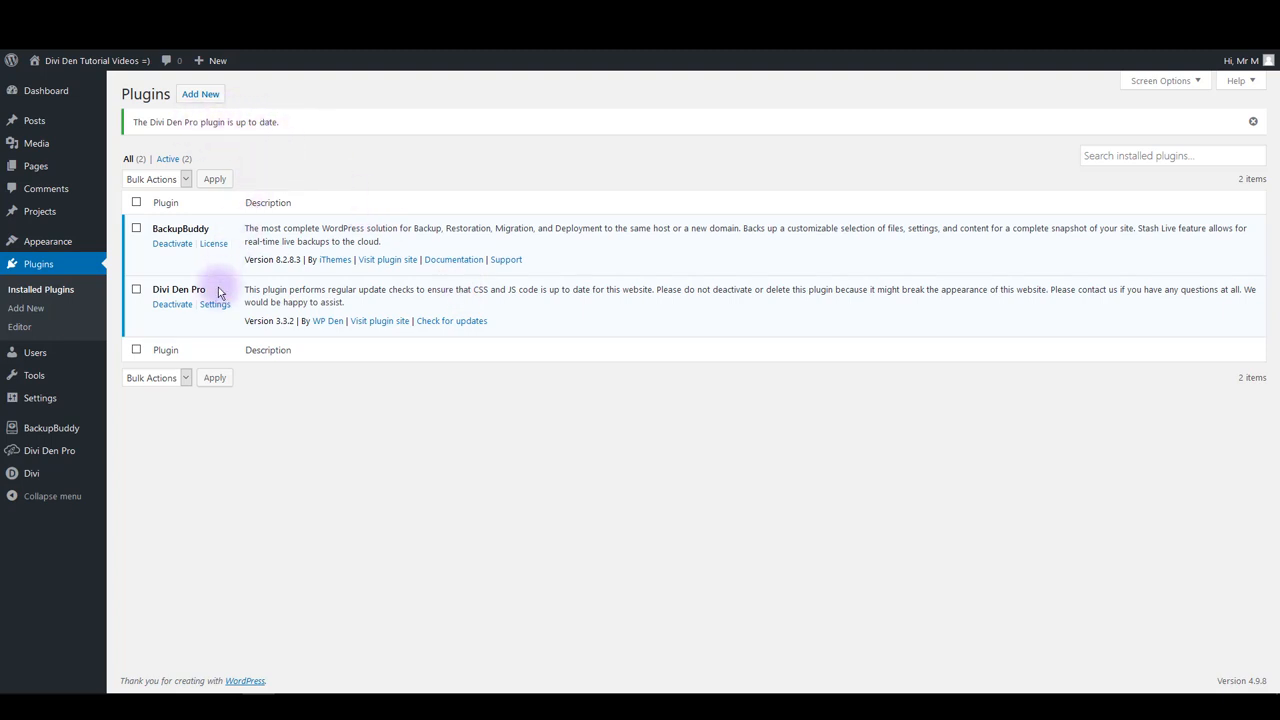
{"action": "mouse_move", "coordinate": [258, 176]}
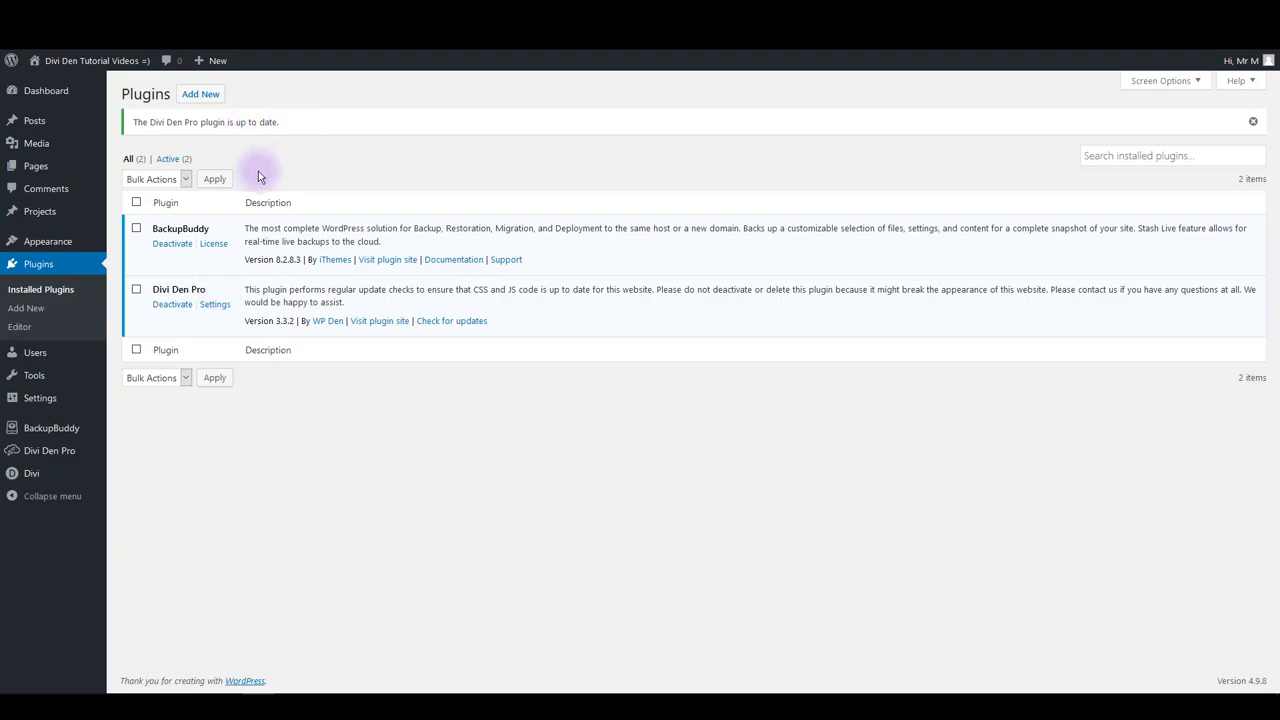
{"action": "mouse_move", "coordinate": [48, 450]}
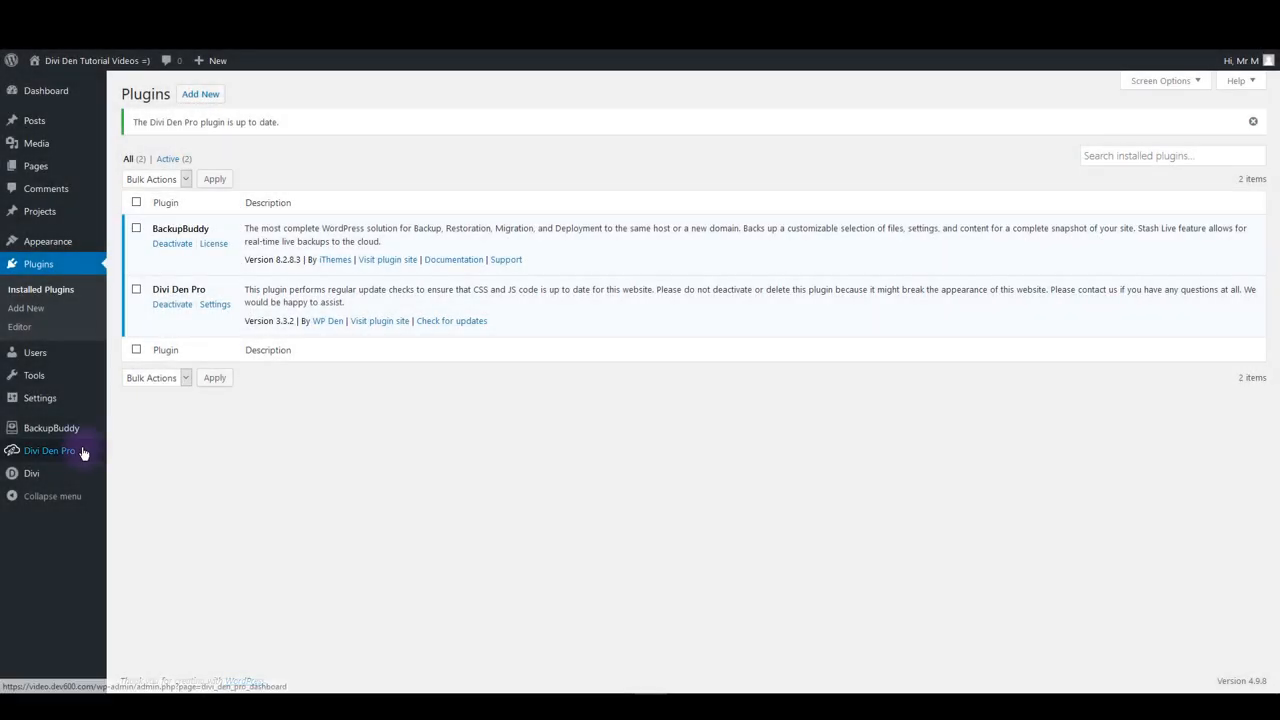
Go to Divi Theme Options, review the General settings, and switch to the Builder settings.
{"action": "left_click", "coordinate": [48, 450]}
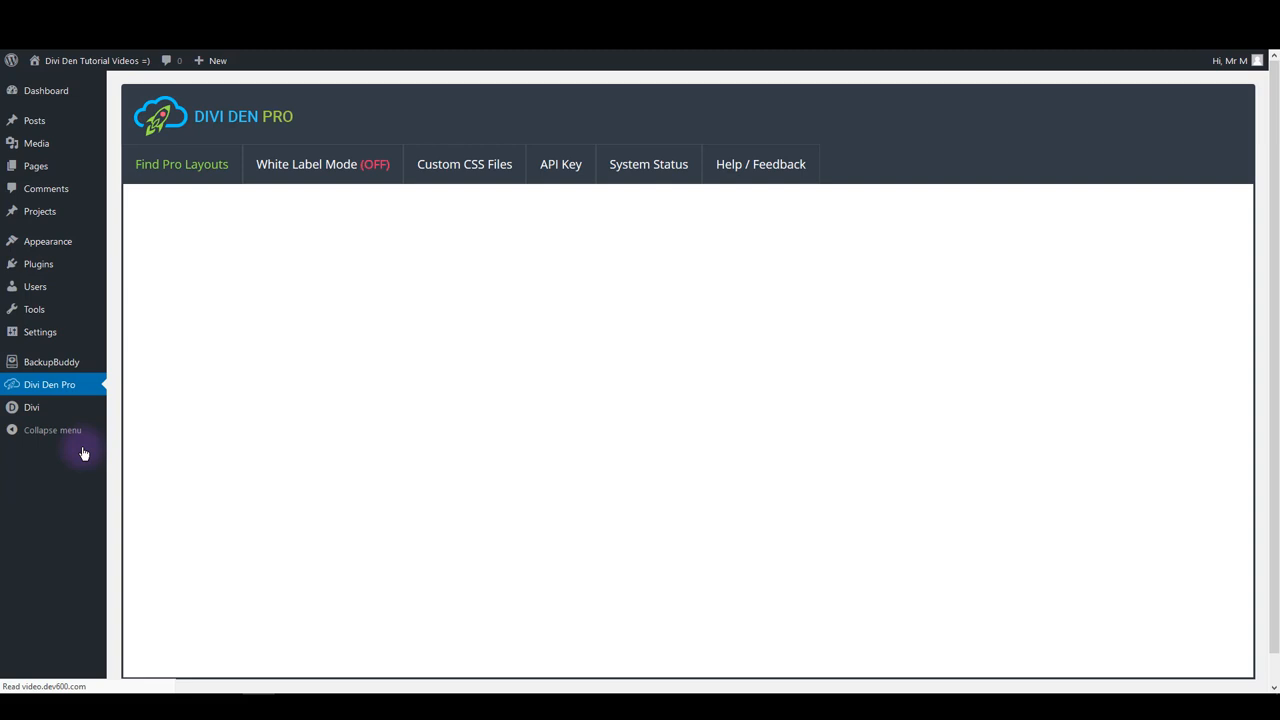
{"action": "left_click", "coordinate": [180, 164]}
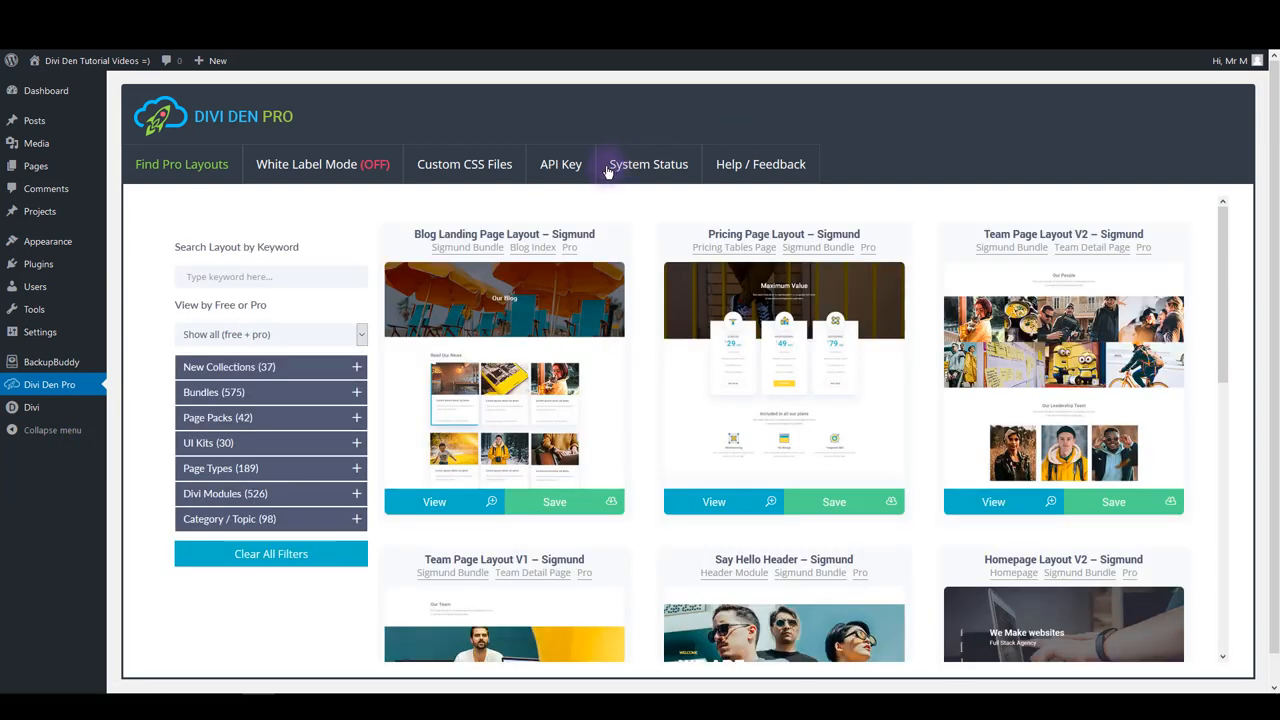
{"action": "mouse_move", "coordinate": [560, 164]}
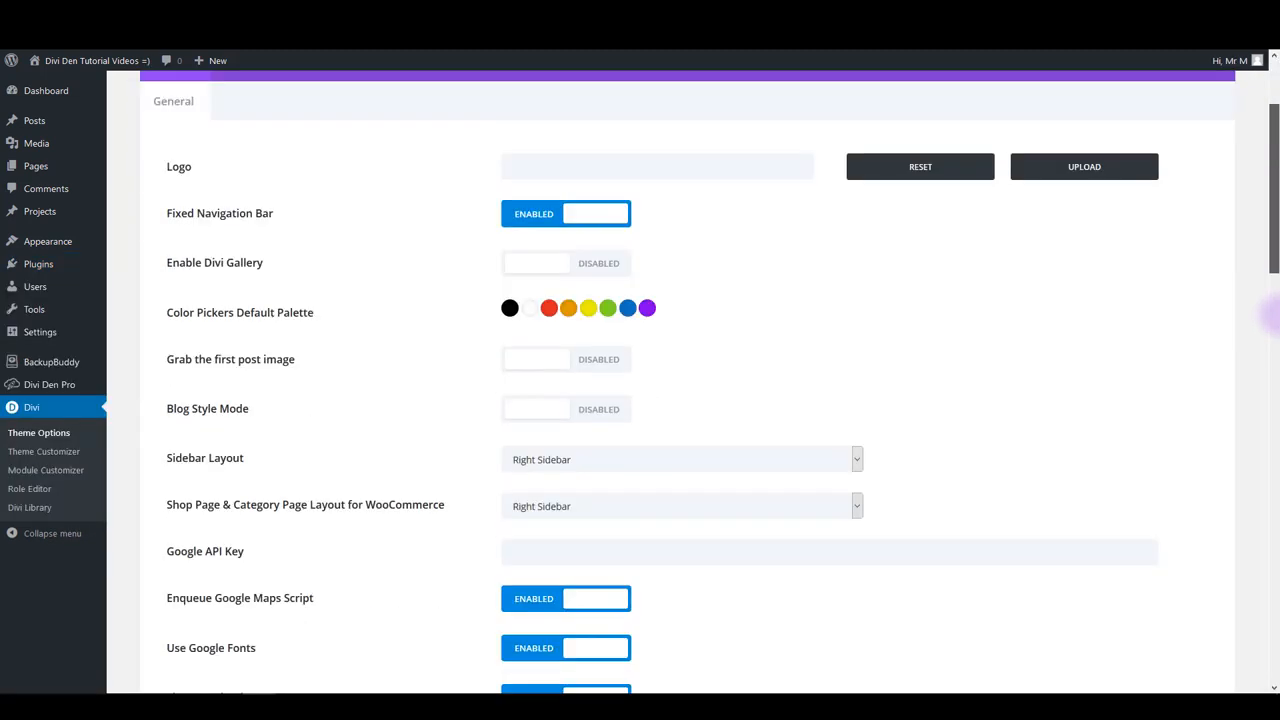
{"action": "scroll", "scroll_direction": "down", "scroll_amount": 3}
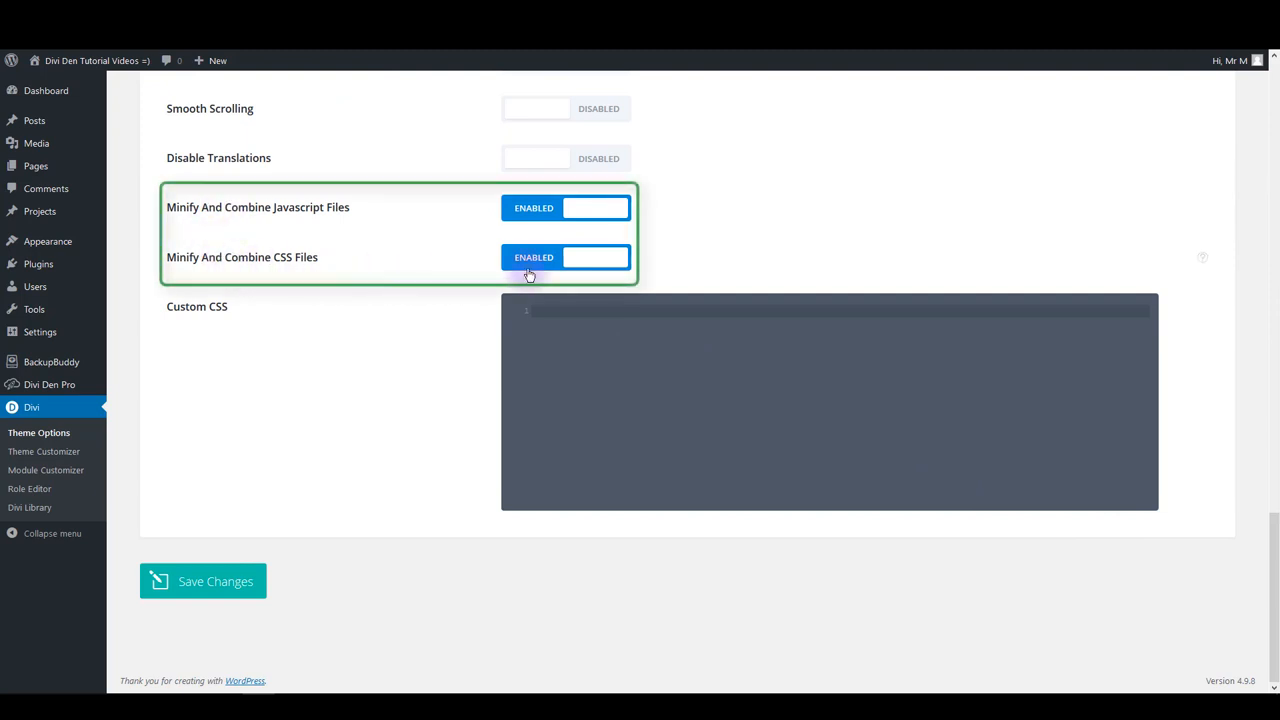
{"action": "scroll", "scroll_direction": "up", "scroll_amount": 3}
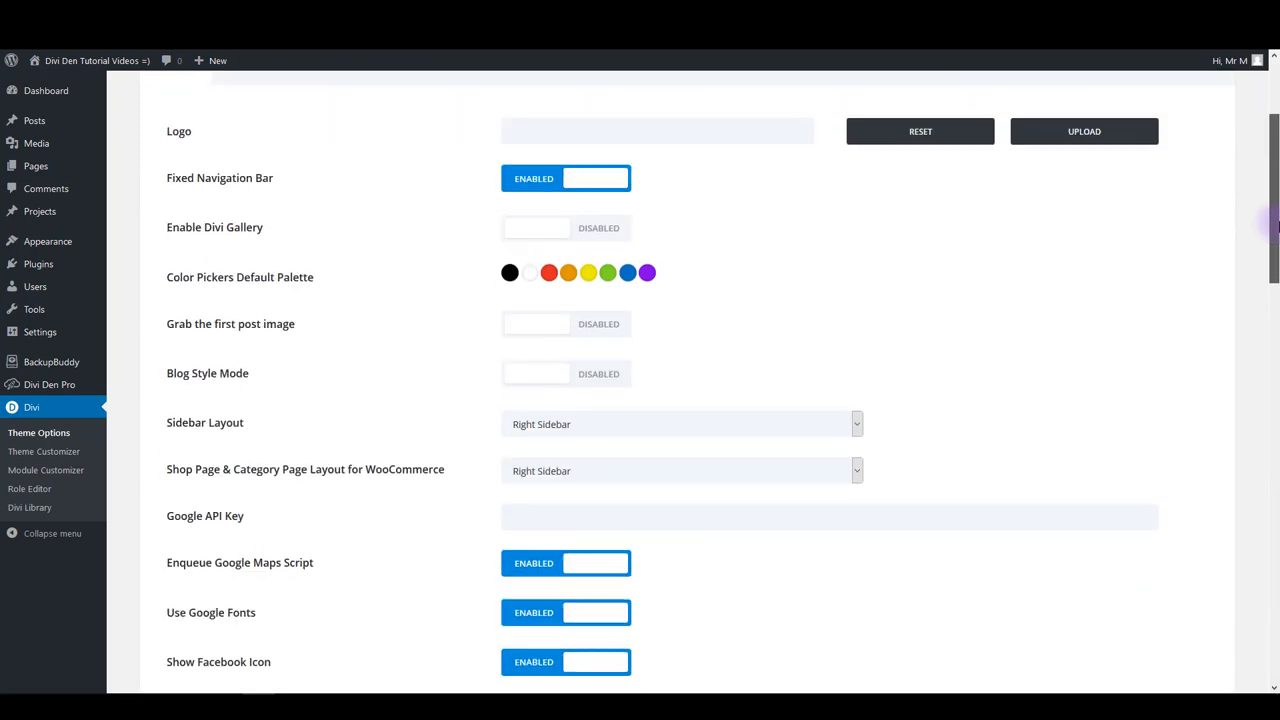
{"action": "left_click", "coordinate": [330, 216]}
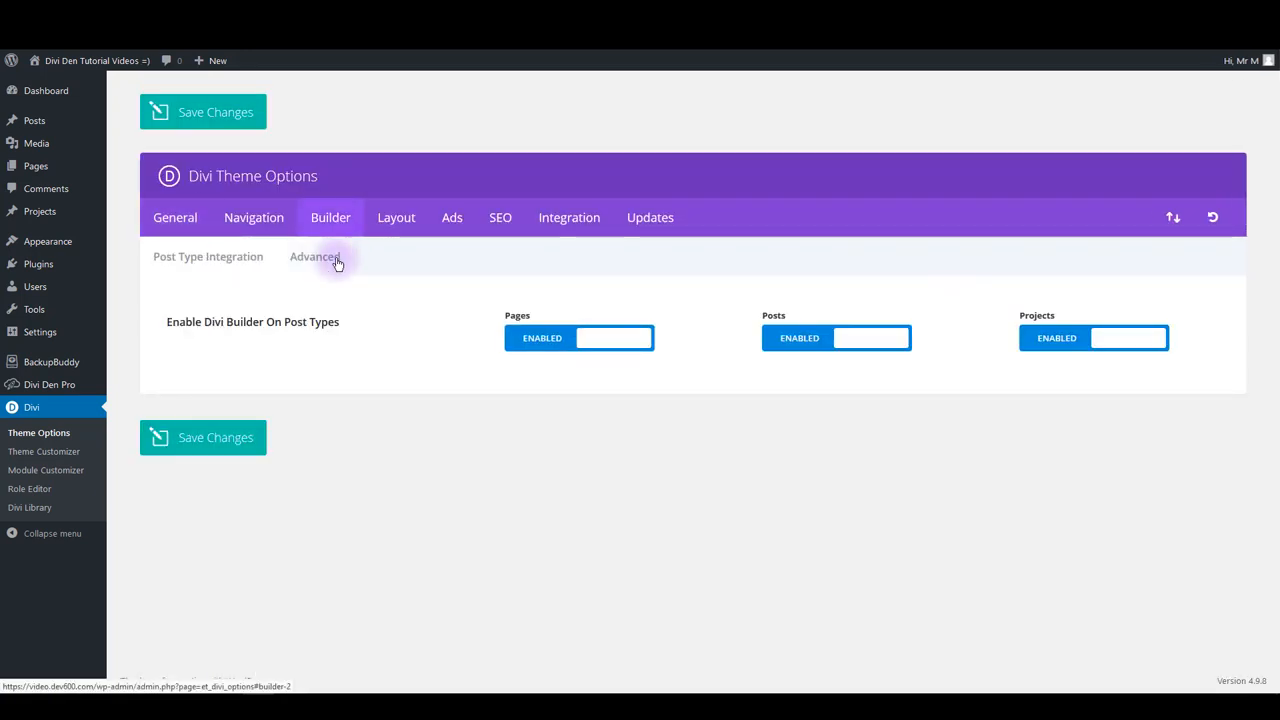
Disable Static CSS File Generation under Builder Advanced, then return to the installed plugins list.
{"action": "left_click", "coordinate": [316, 256]}
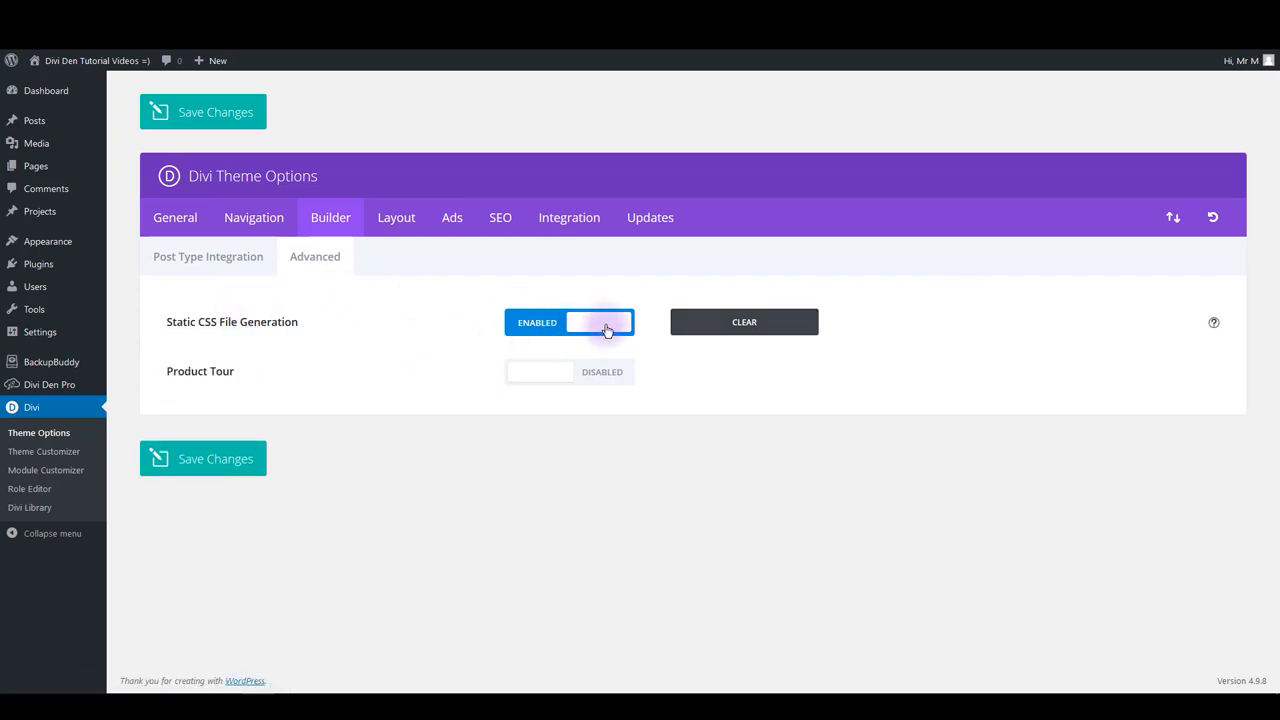
{"action": "left_click", "coordinate": [568, 320]}
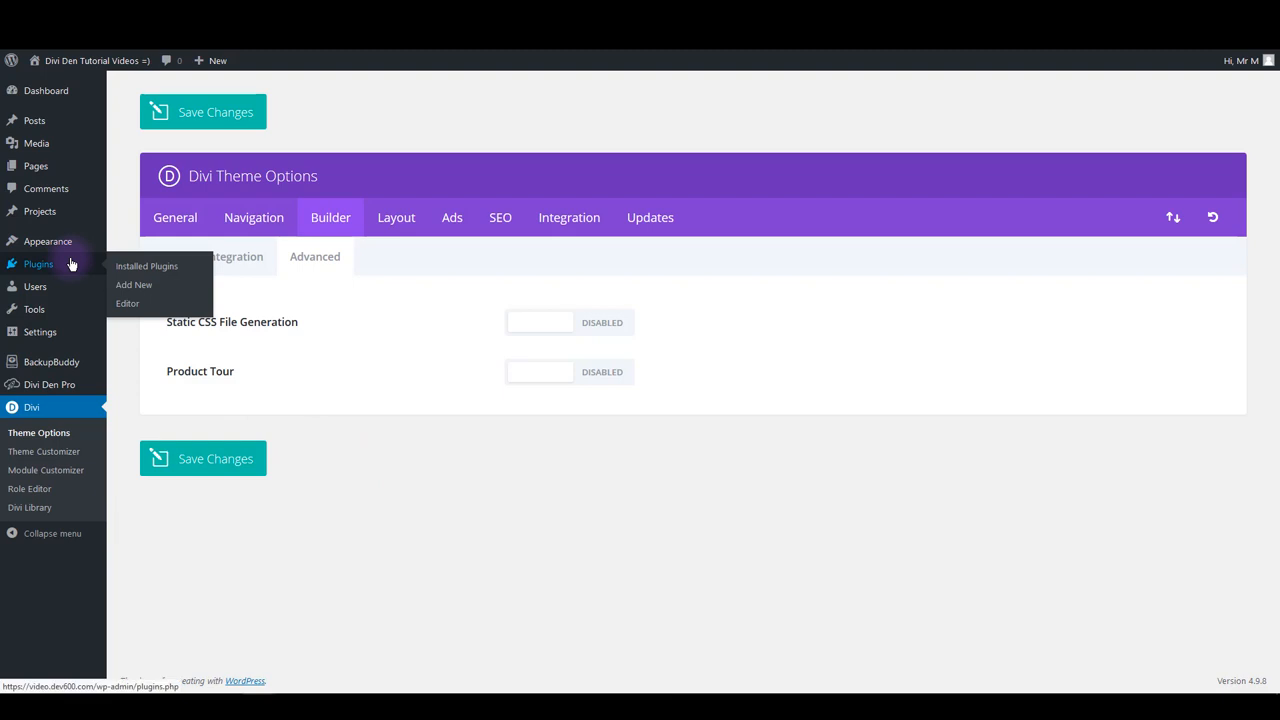
{"action": "left_click", "coordinate": [146, 266]}
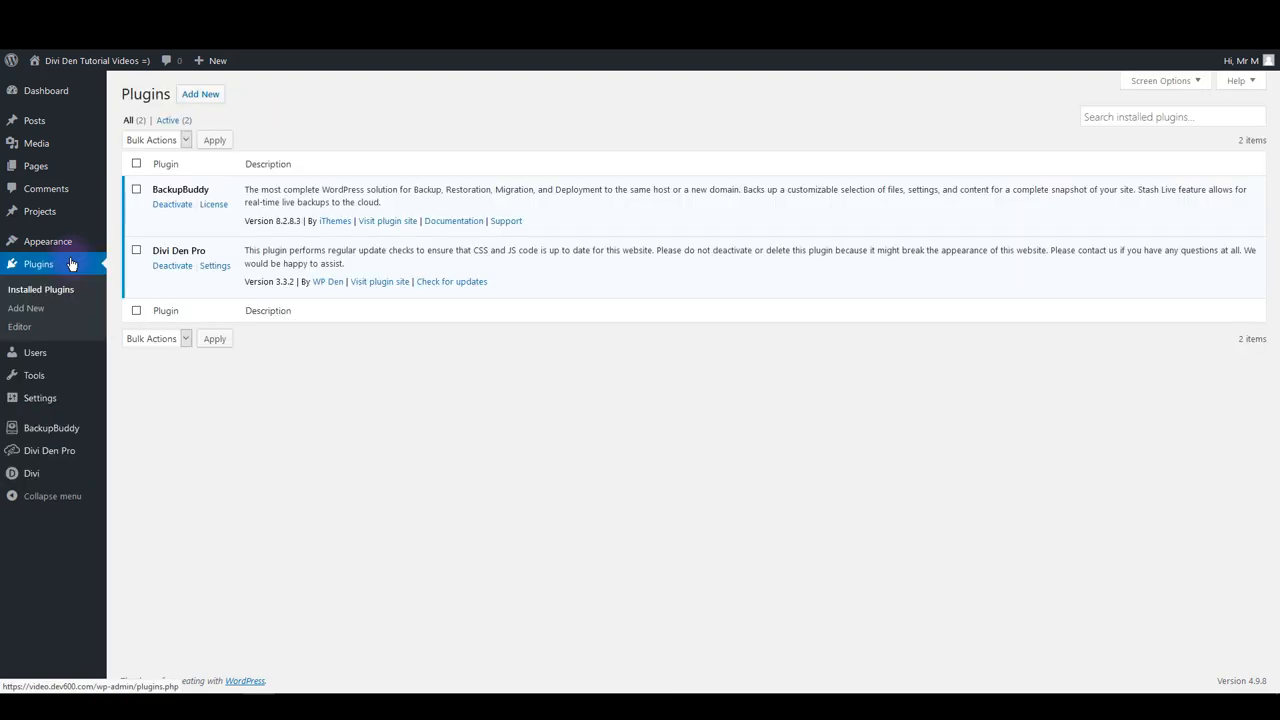